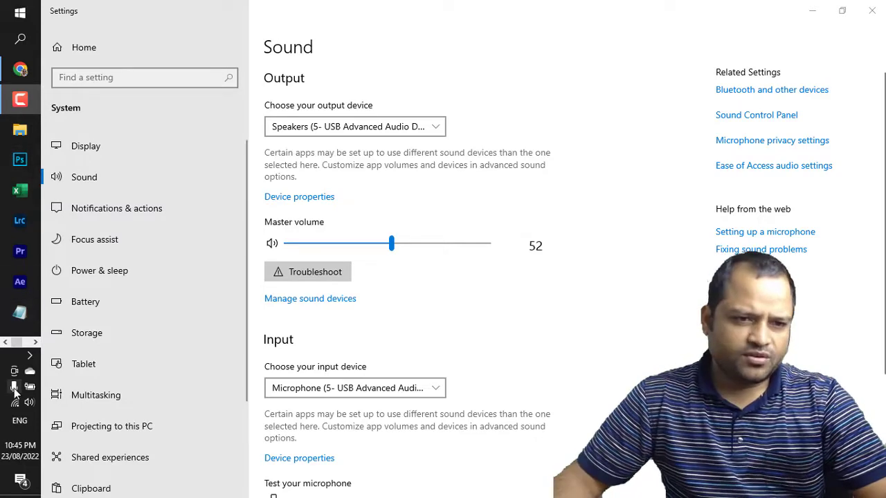
mouse_move(31, 403)
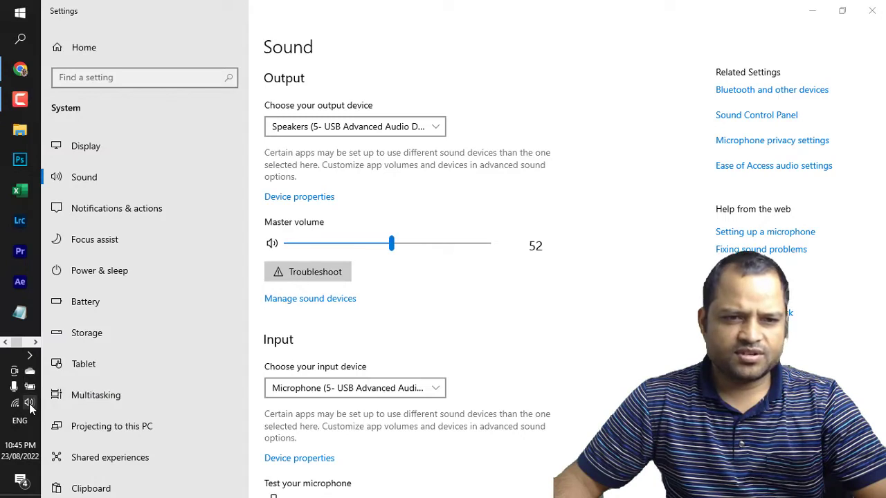
Show the playback device list (USB Advanced Audio and Realtek speakers) from the taskbar speaker icon
left_click(30, 404)
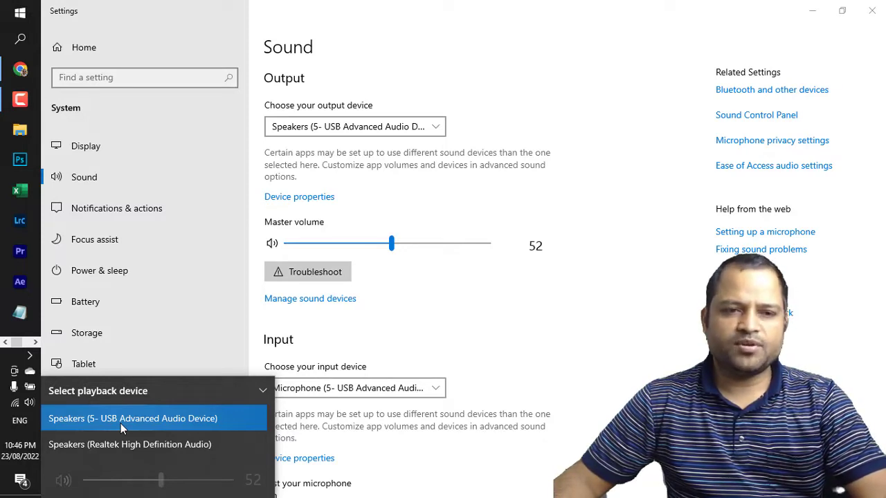
mouse_move(102, 457)
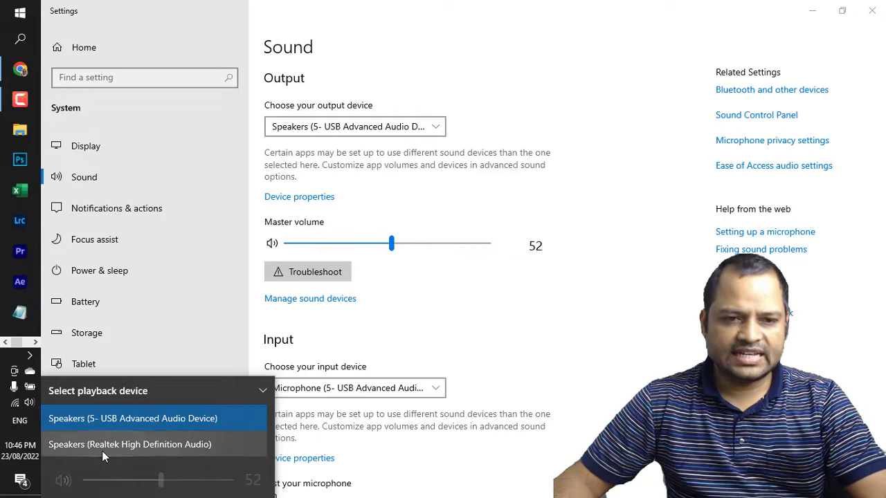
mouse_move(177, 454)
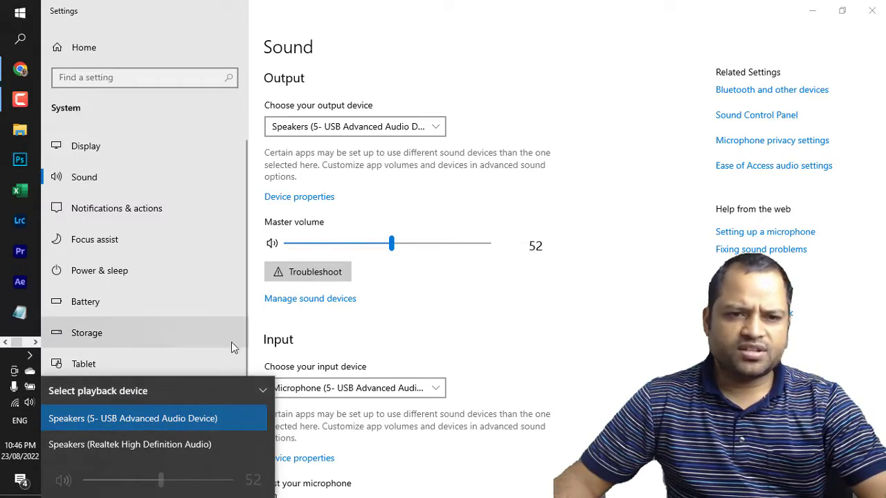
mouse_move(30, 404)
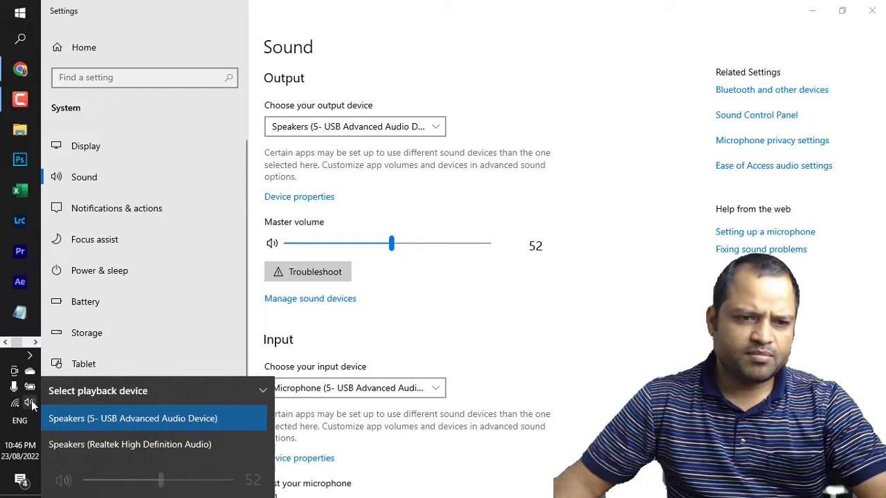
right_click(31, 404)
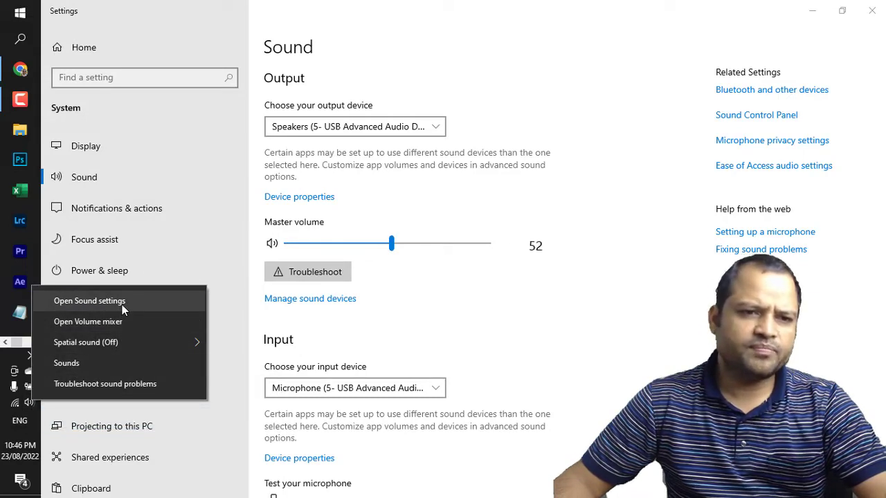
Bring up the Sound settings page from the speaker icon's context menu
left_click(426, 289)
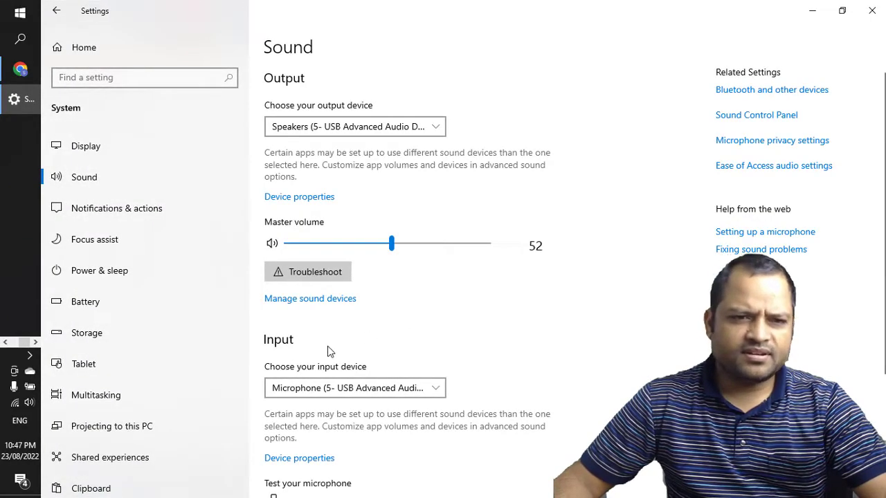
scroll("down", 3)
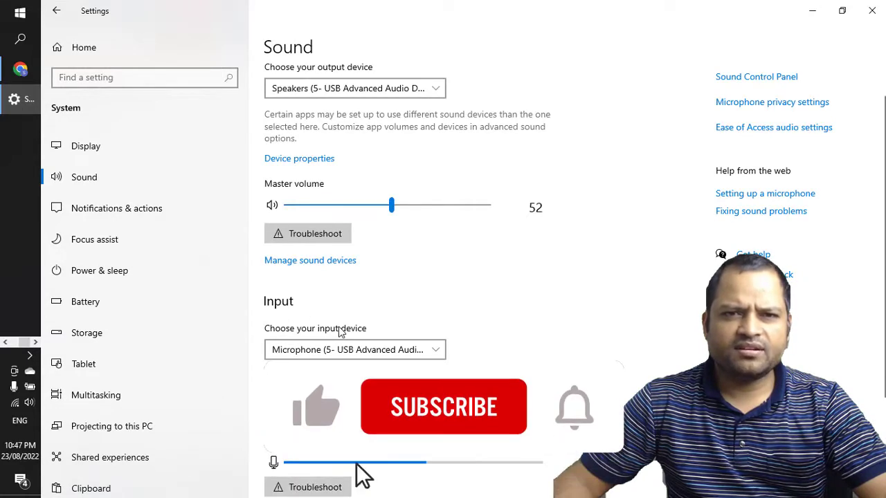
scroll("up", 3)
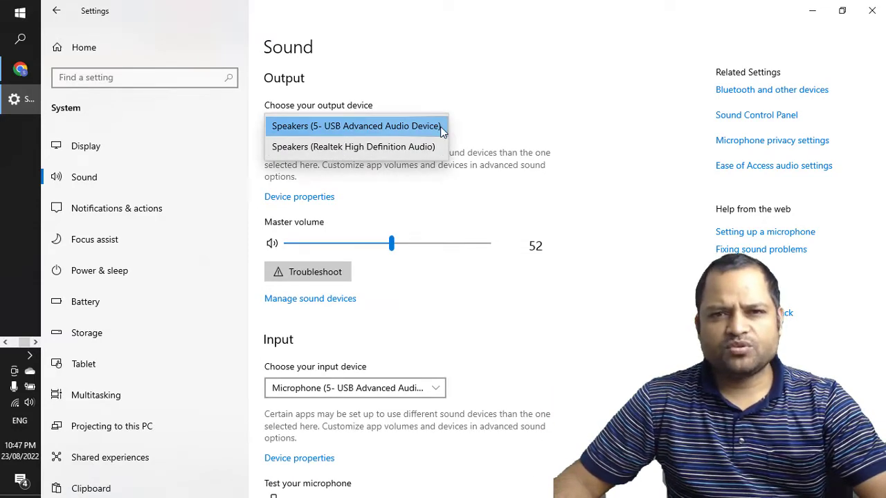
mouse_move(511, 102)
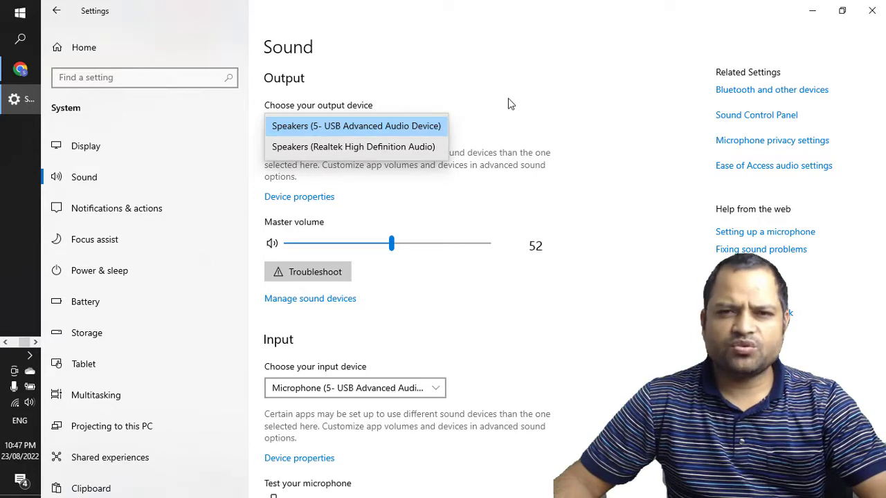
mouse_move(391, 138)
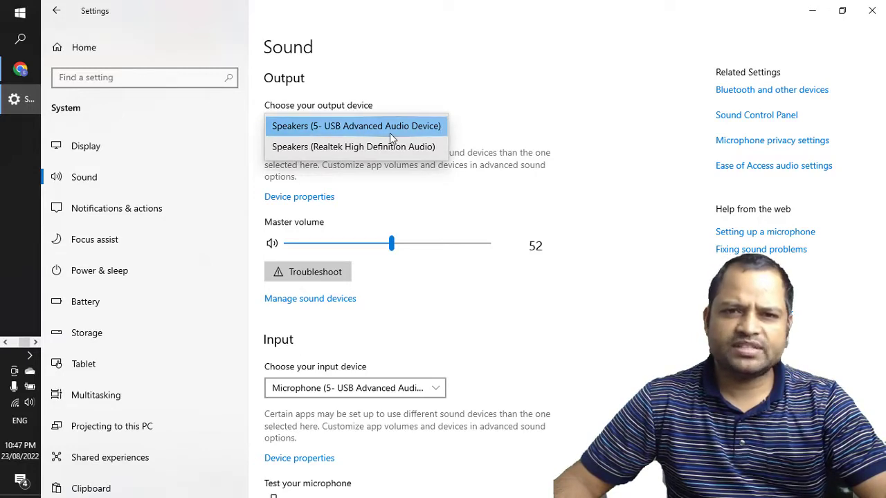
Select Speakers (S- USB Advanced Audio Device) as the output device
left_click(356, 124)
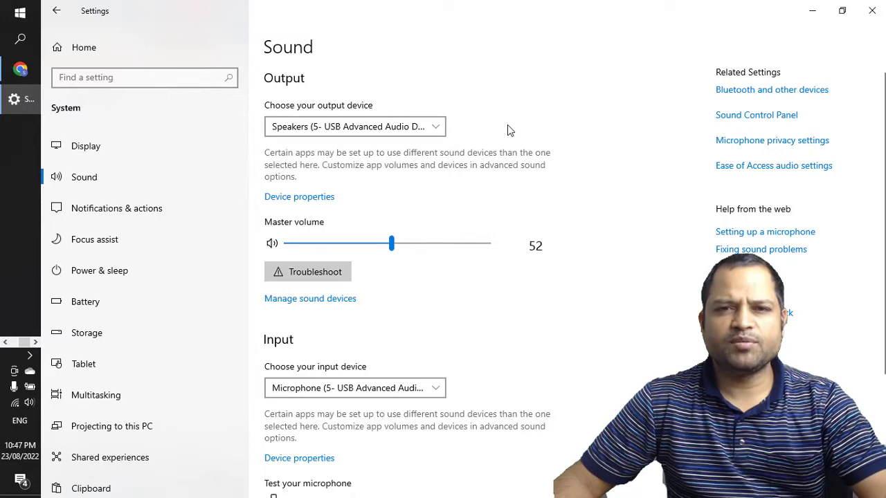